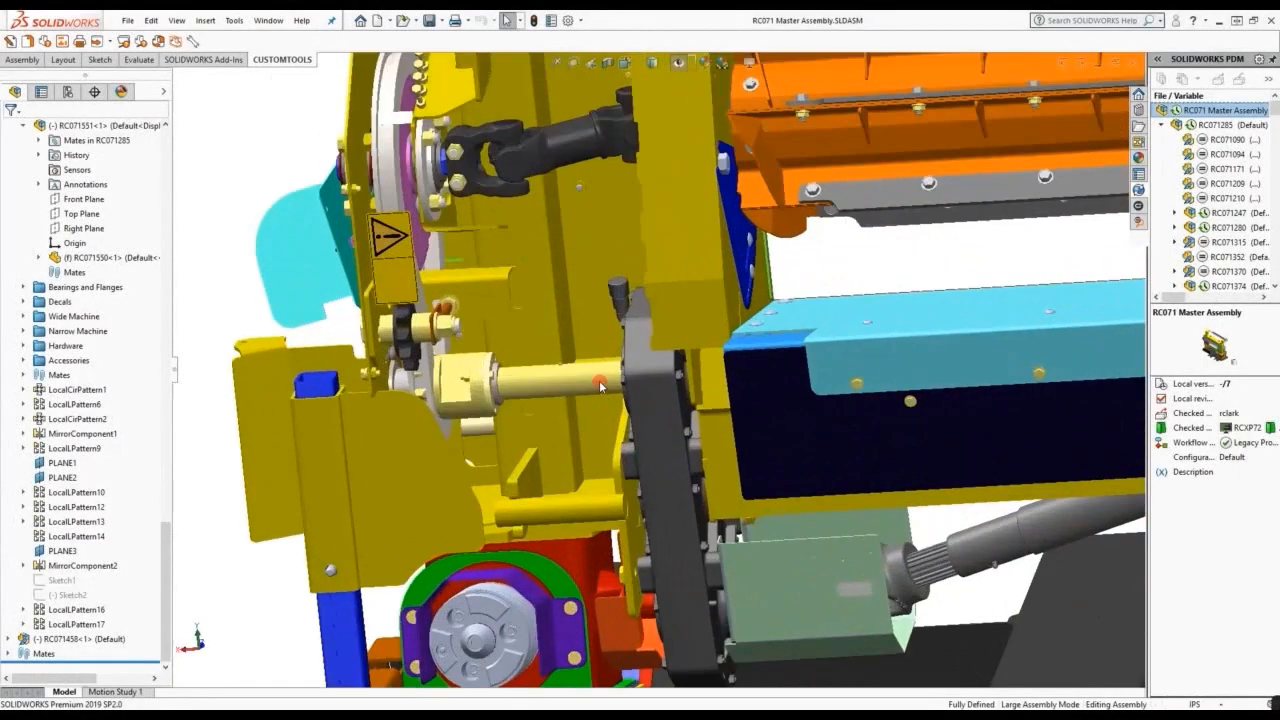
Open the RC071550 spacer tube part from the assembly tree with its CUSTOMTOOLS properties showing.
click(96, 256)
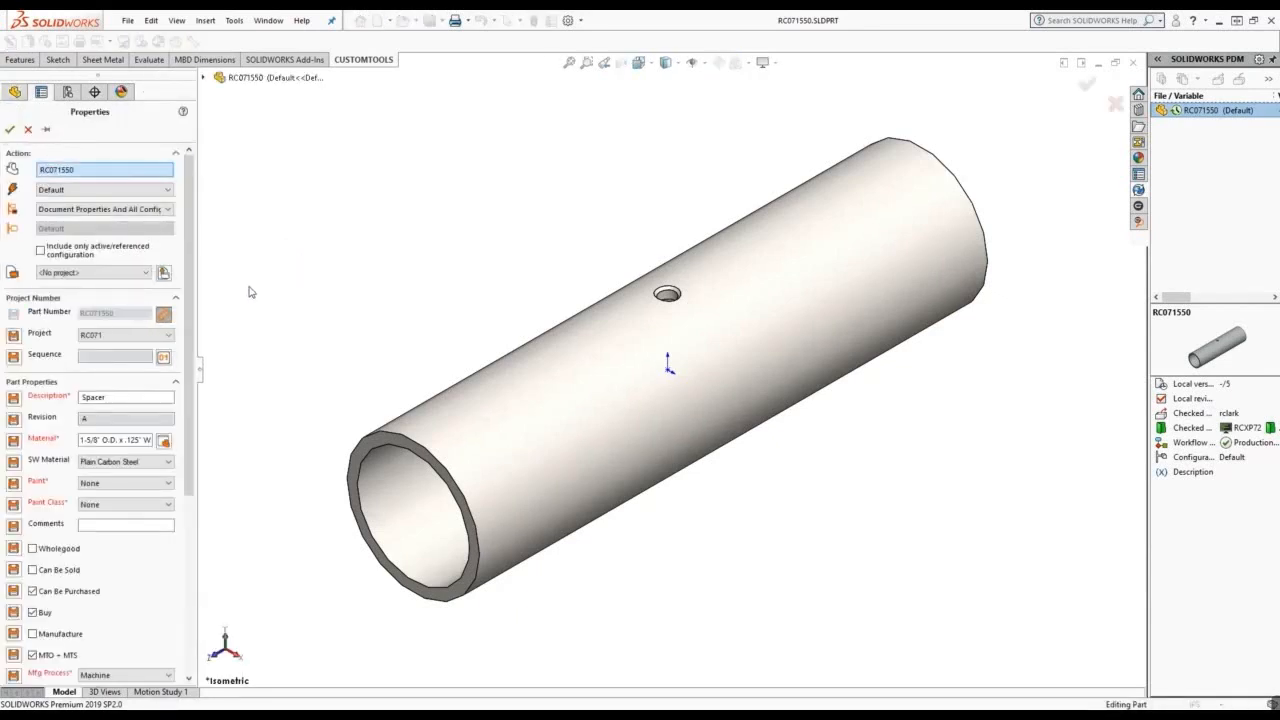
scroll(down, 3)
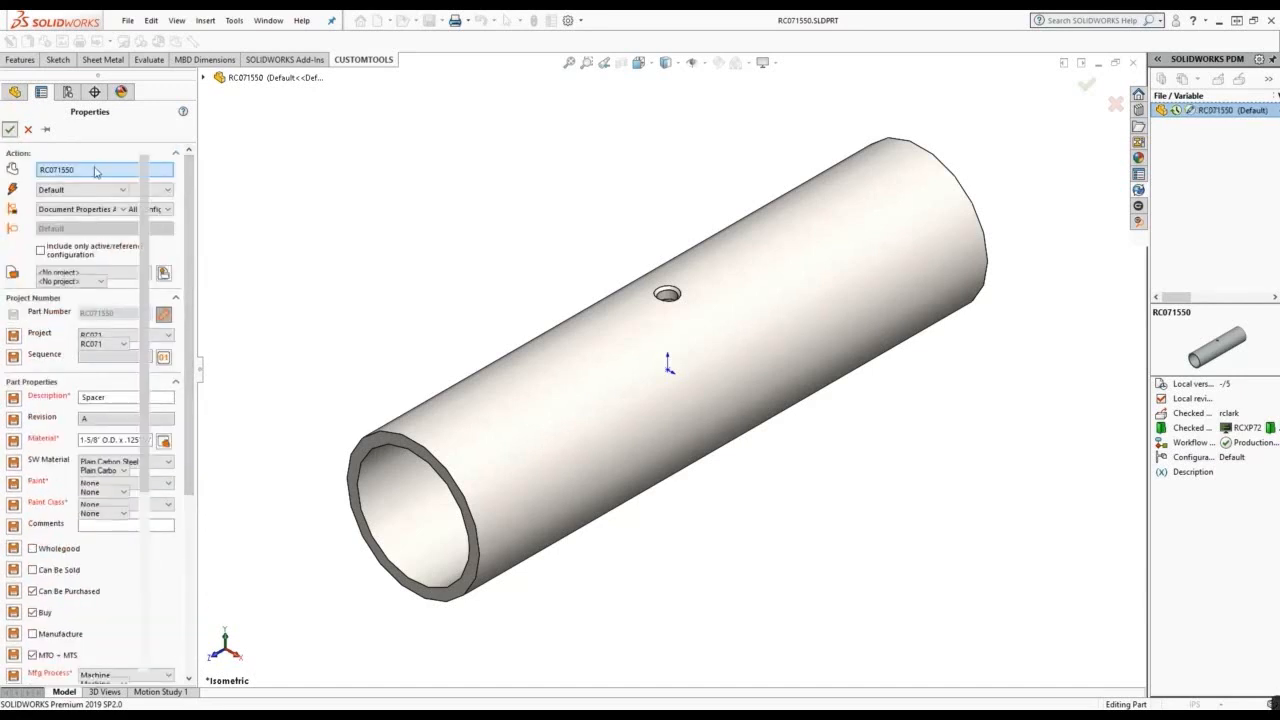
click(10, 130)
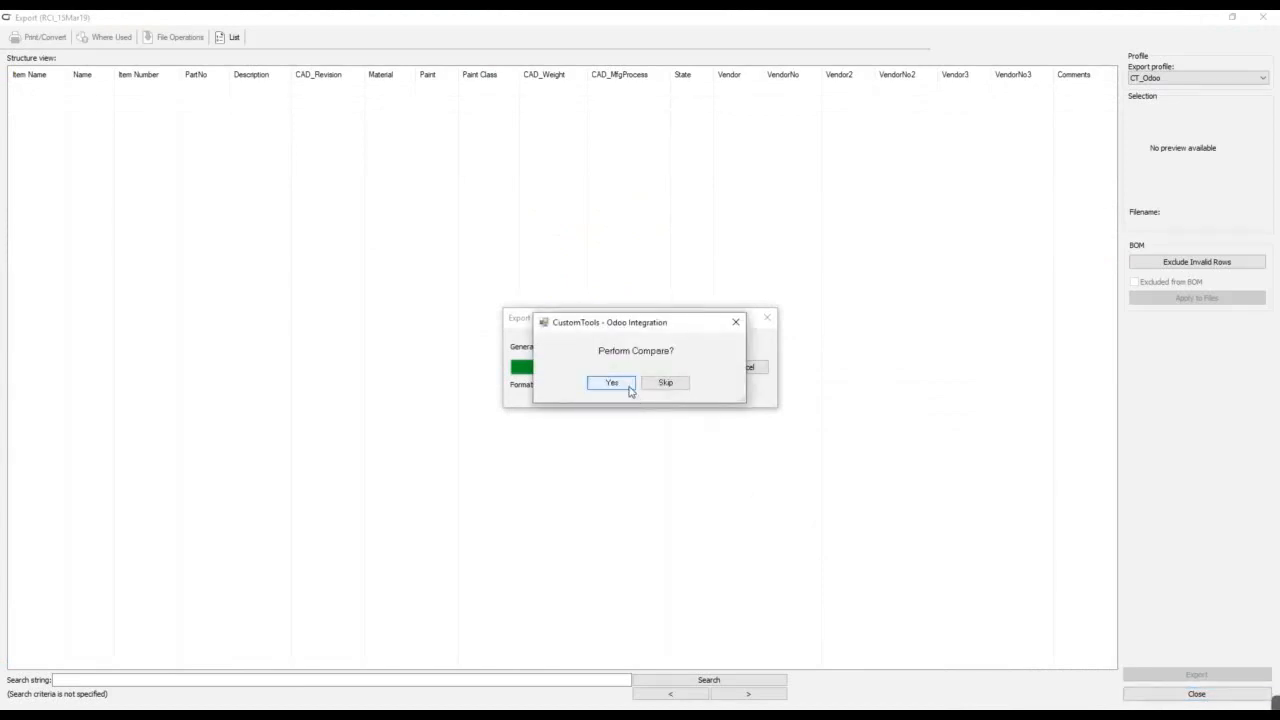
Confirm Yes on the 'Perform Compare?' prompt to load the full BOM structure.
click(612, 384)
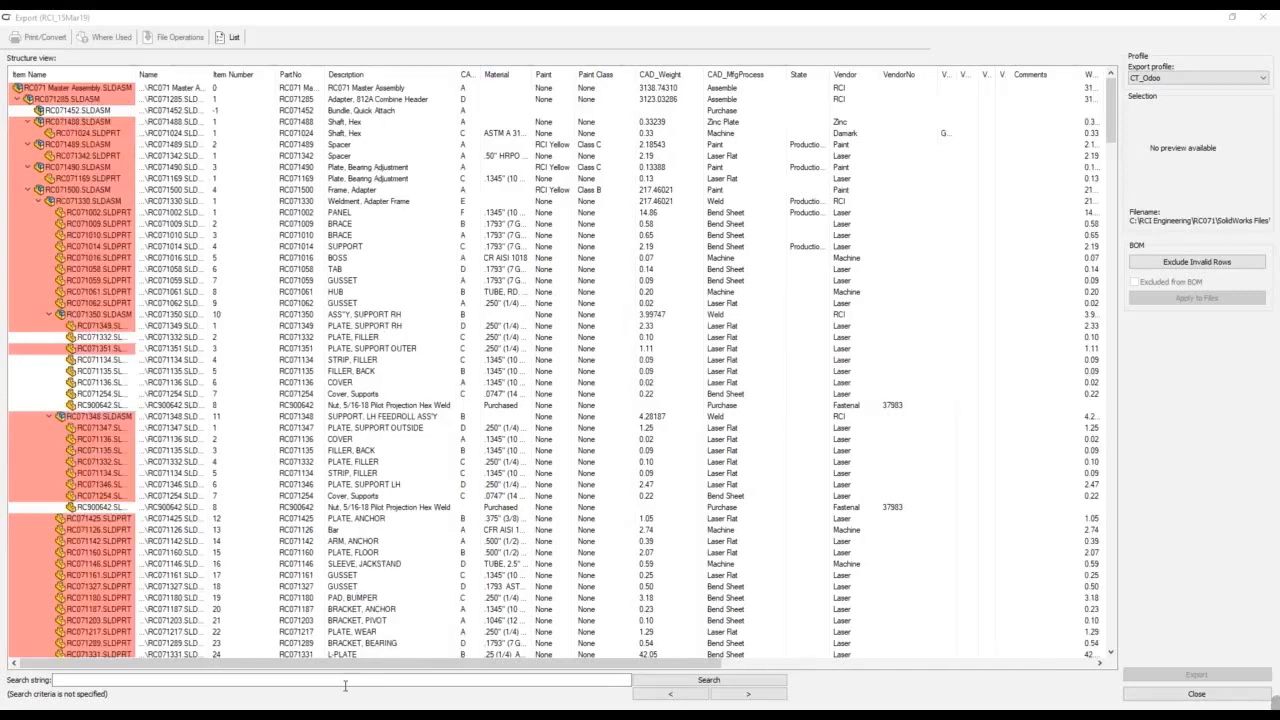
scroll(right, 3)
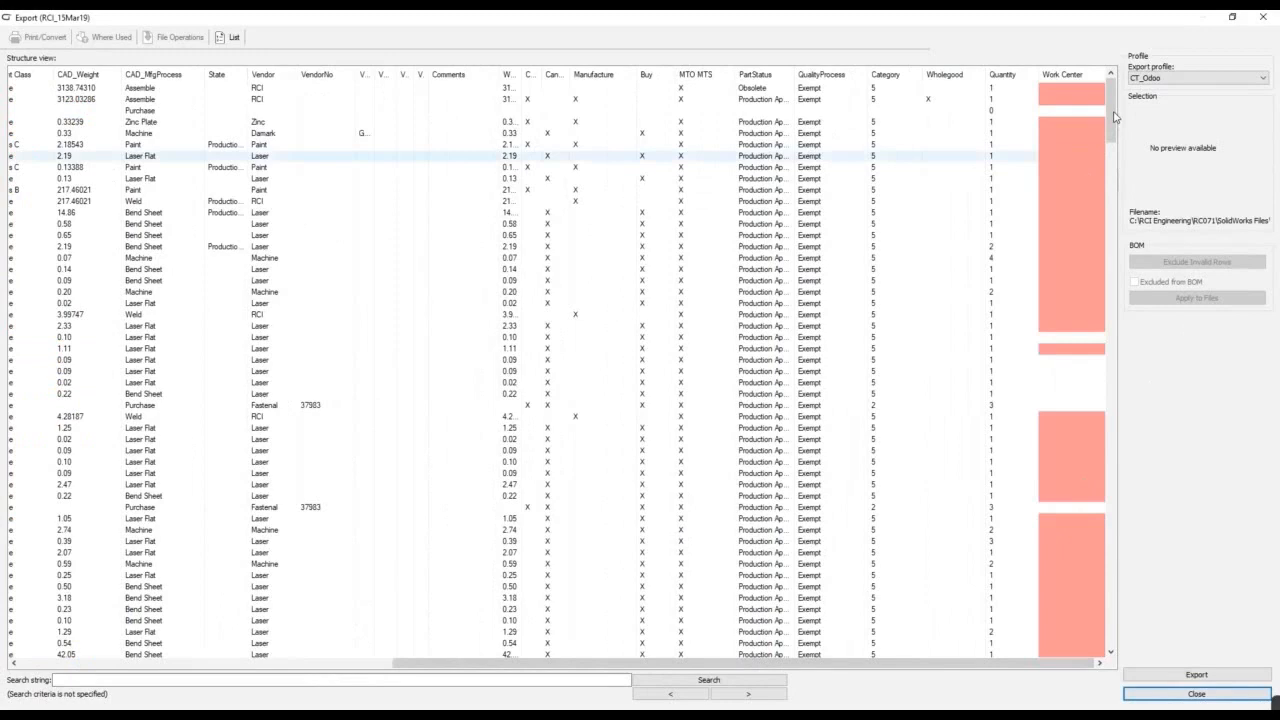
scroll(down, 3)
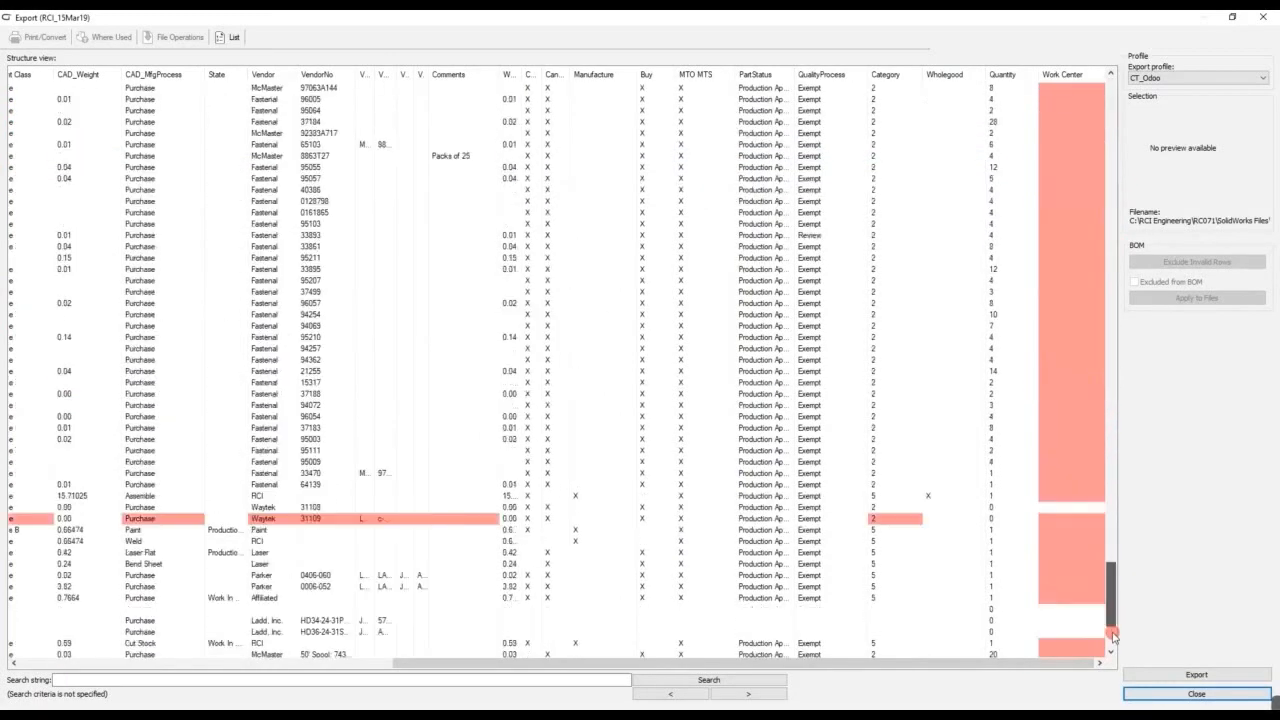
scroll(down, 3)
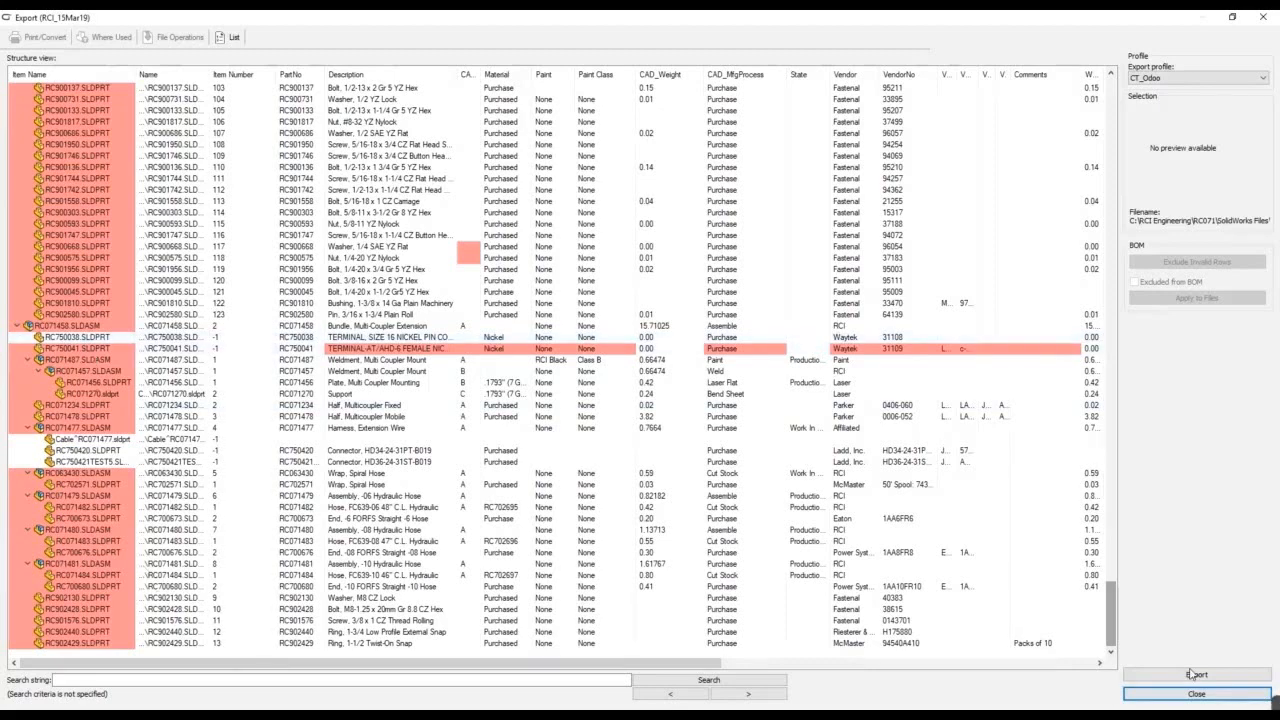
Export the BOM to Odoo with Upload image, Upload PDF and DXF, and Process BOM Structure enabled.
click(1196, 674)
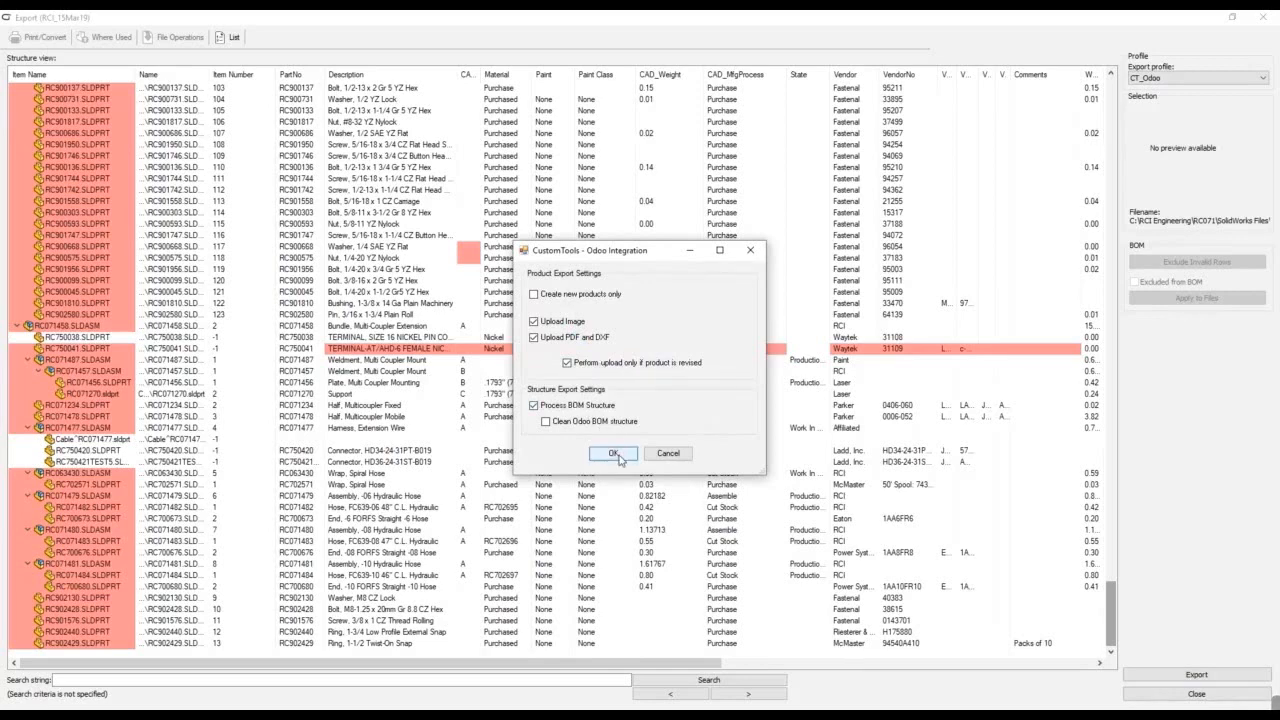
click(612, 452)
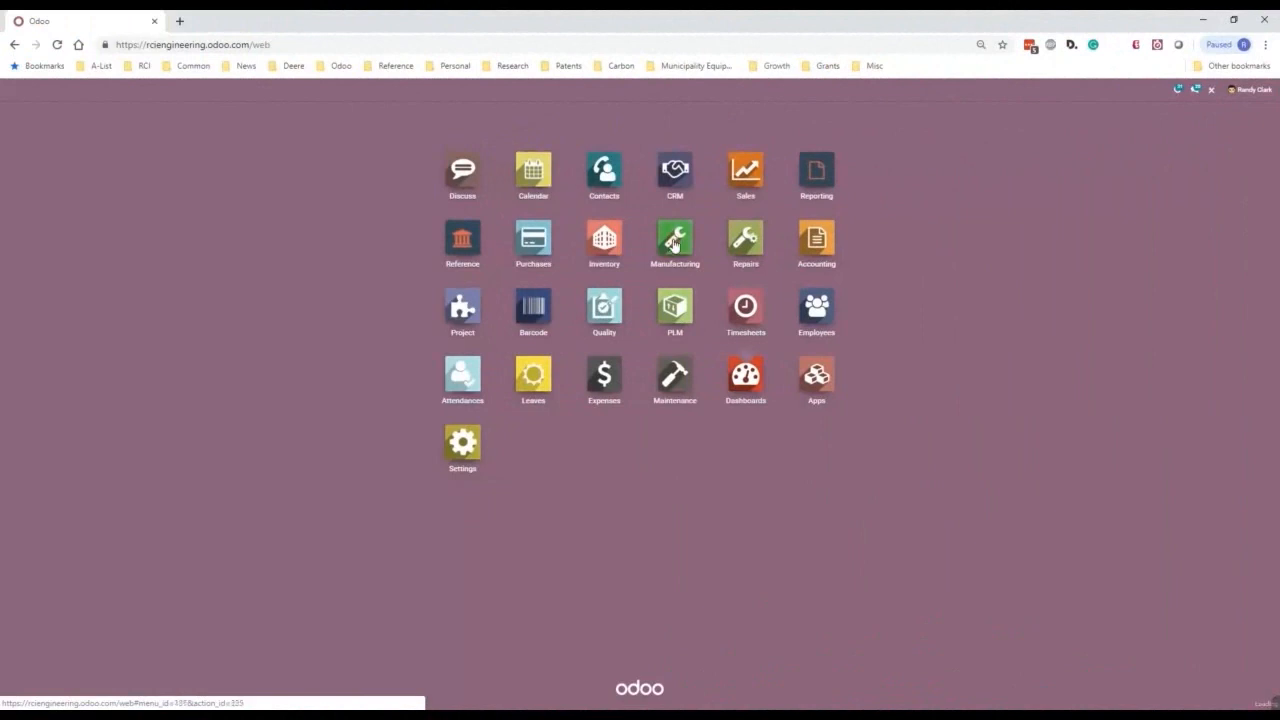
Search Manufacturing products for RC071, sort ascending by Product, and open RC071002.
click(674, 238)
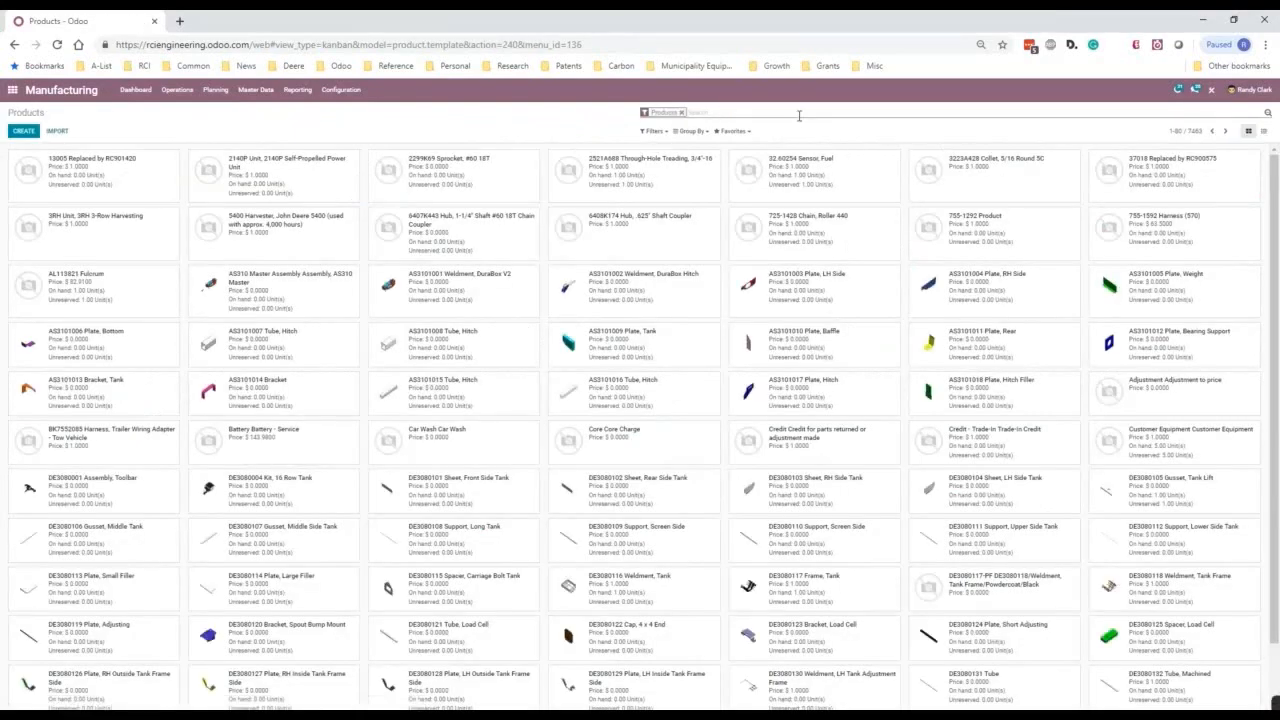
text(RC071)
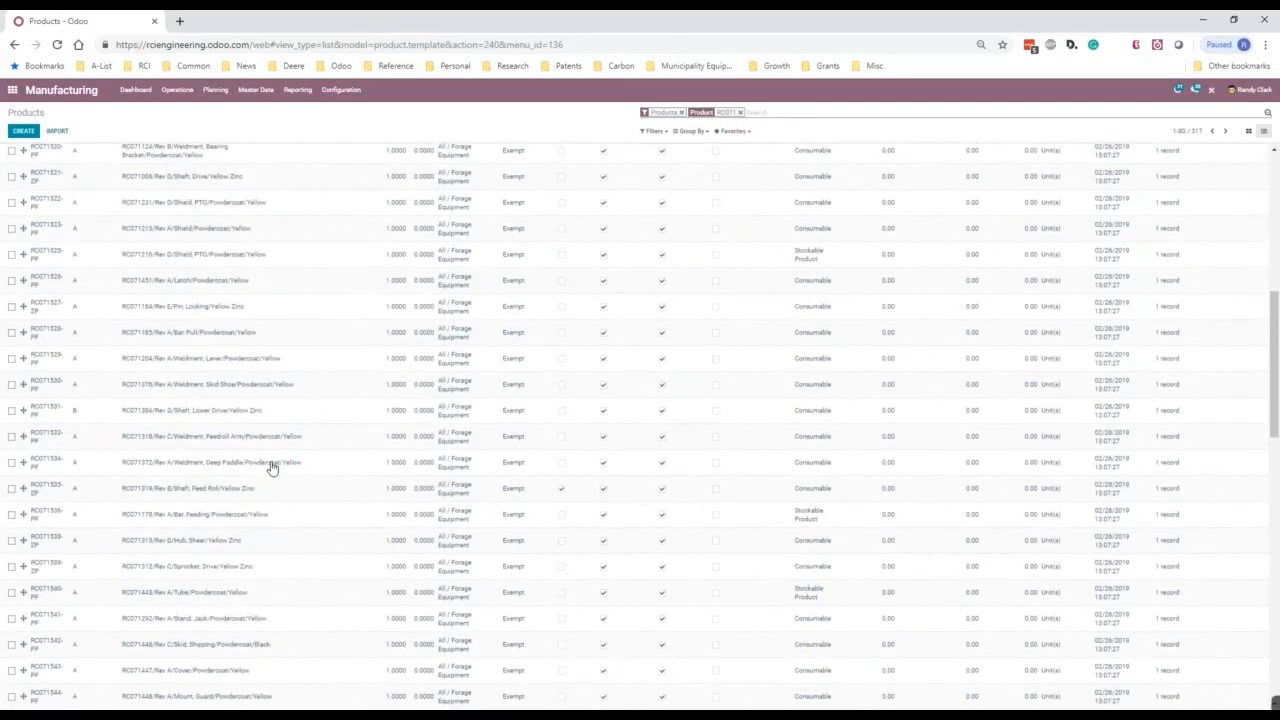
click(42, 160)
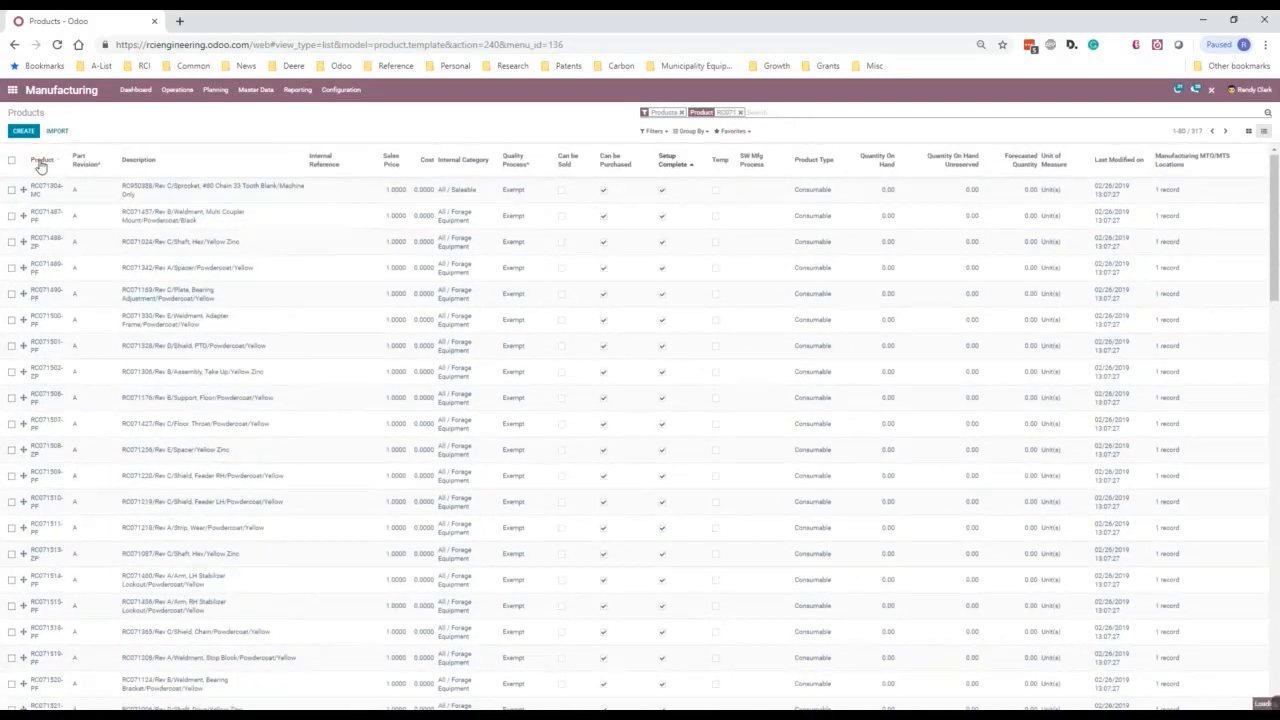
click(44, 160)
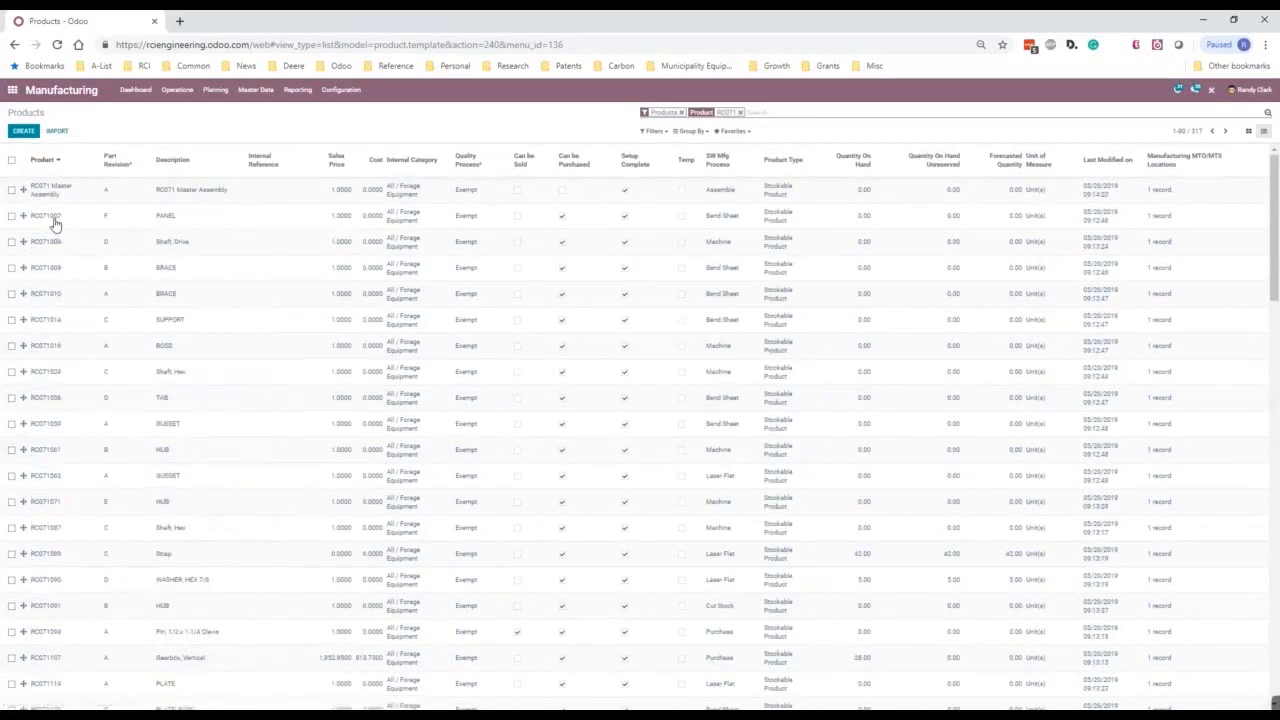
click(44, 216)
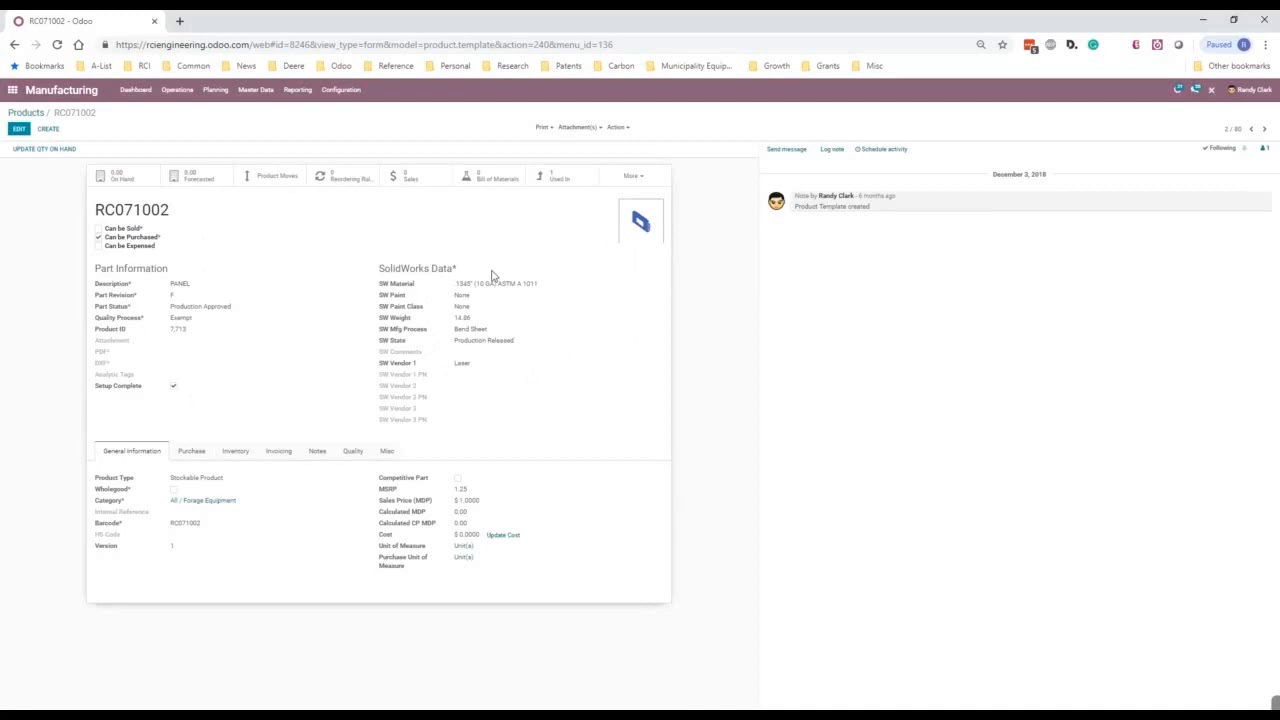
mouse_move(296, 490)
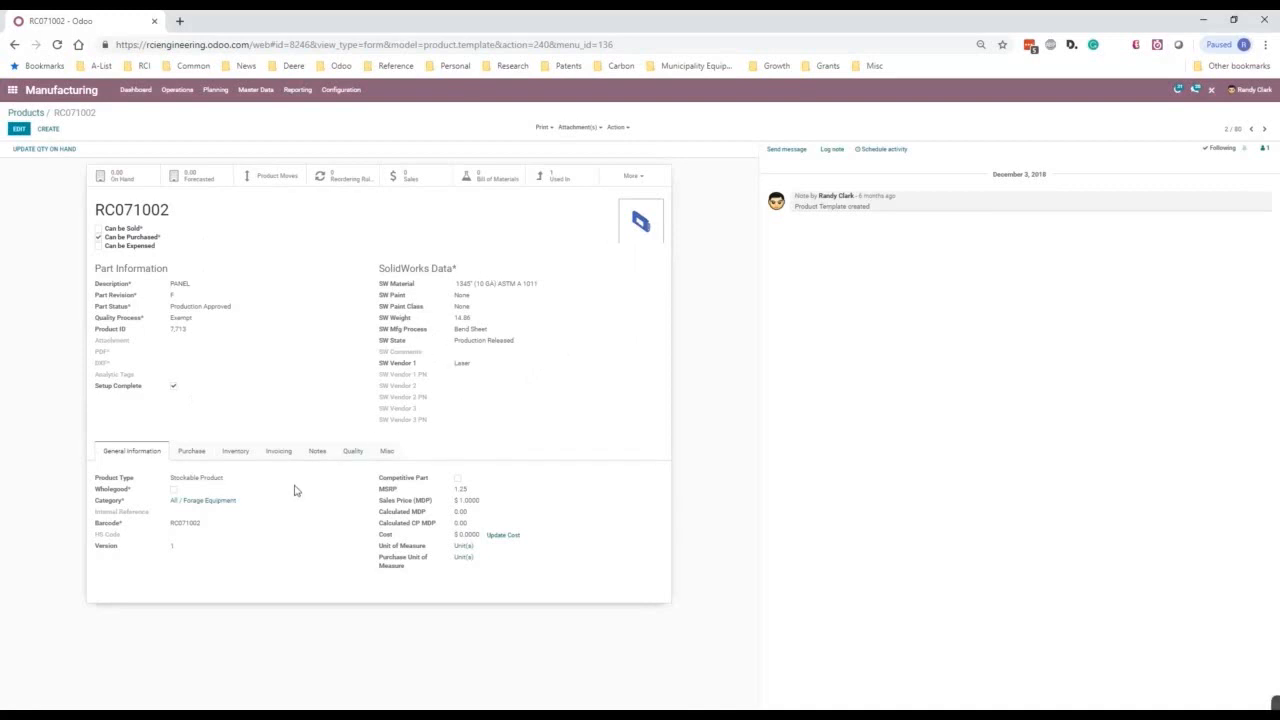
click(236, 452)
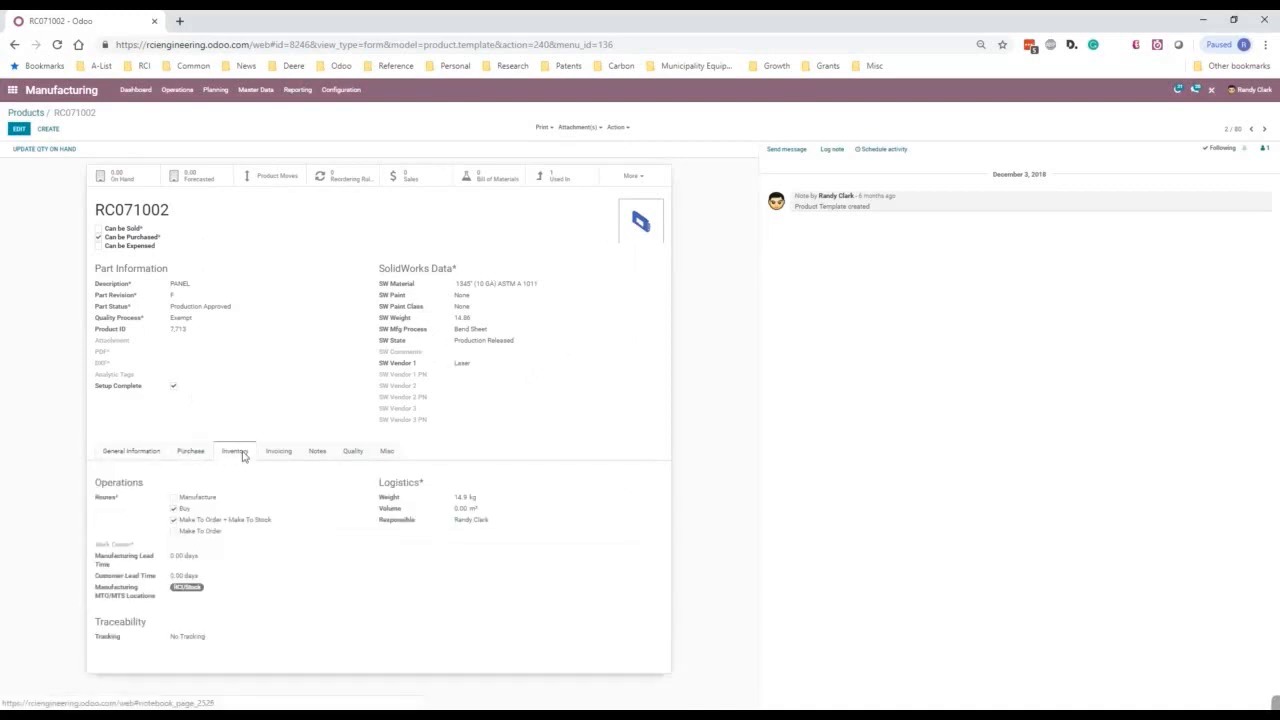
click(278, 452)
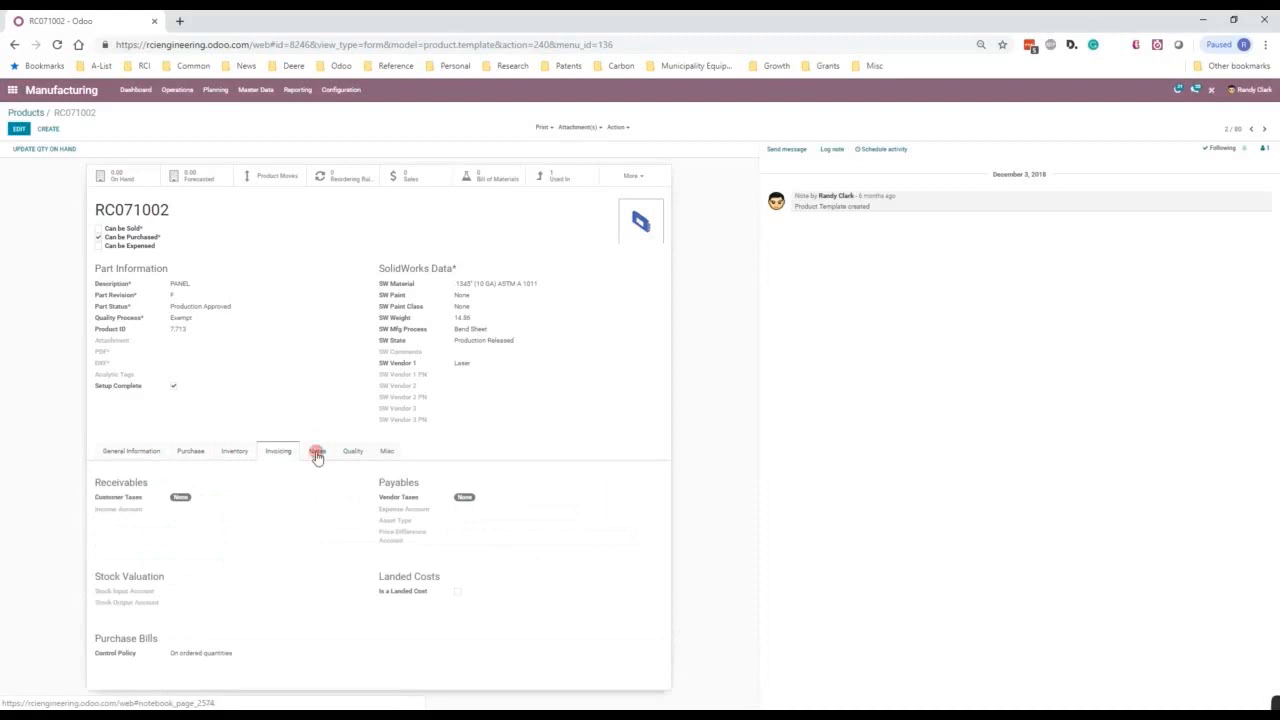
click(386, 452)
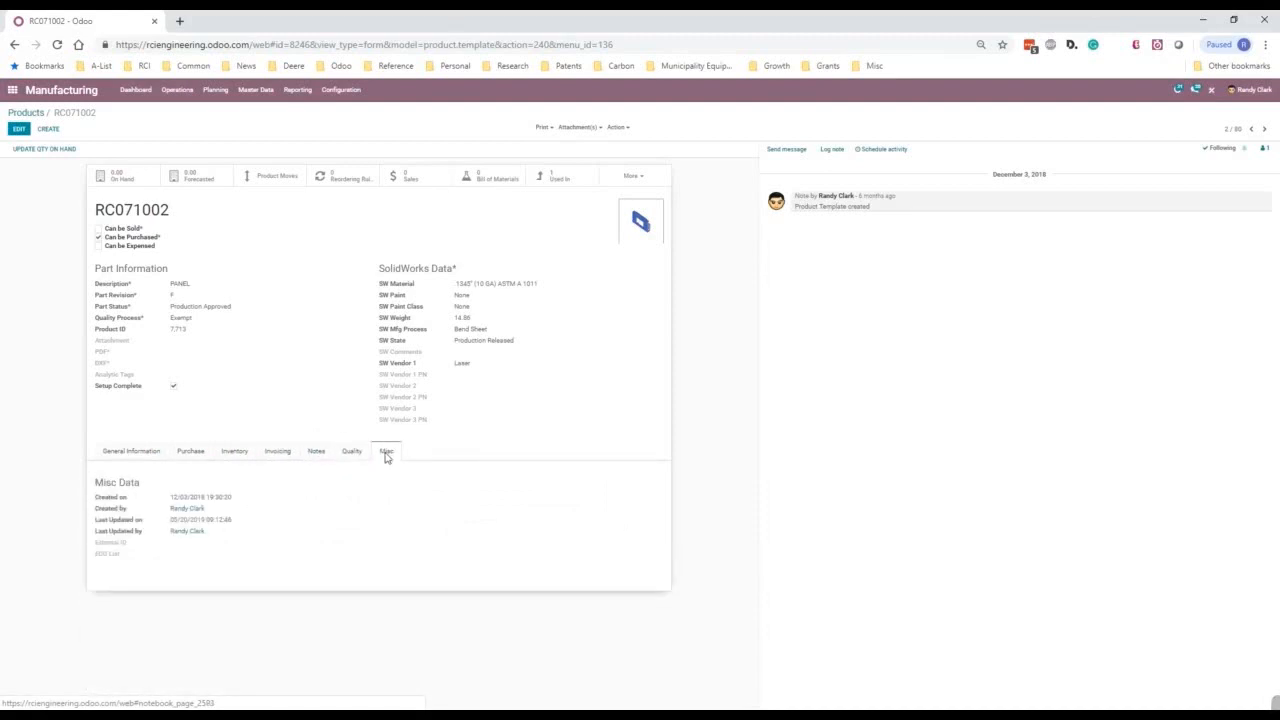
click(132, 452)
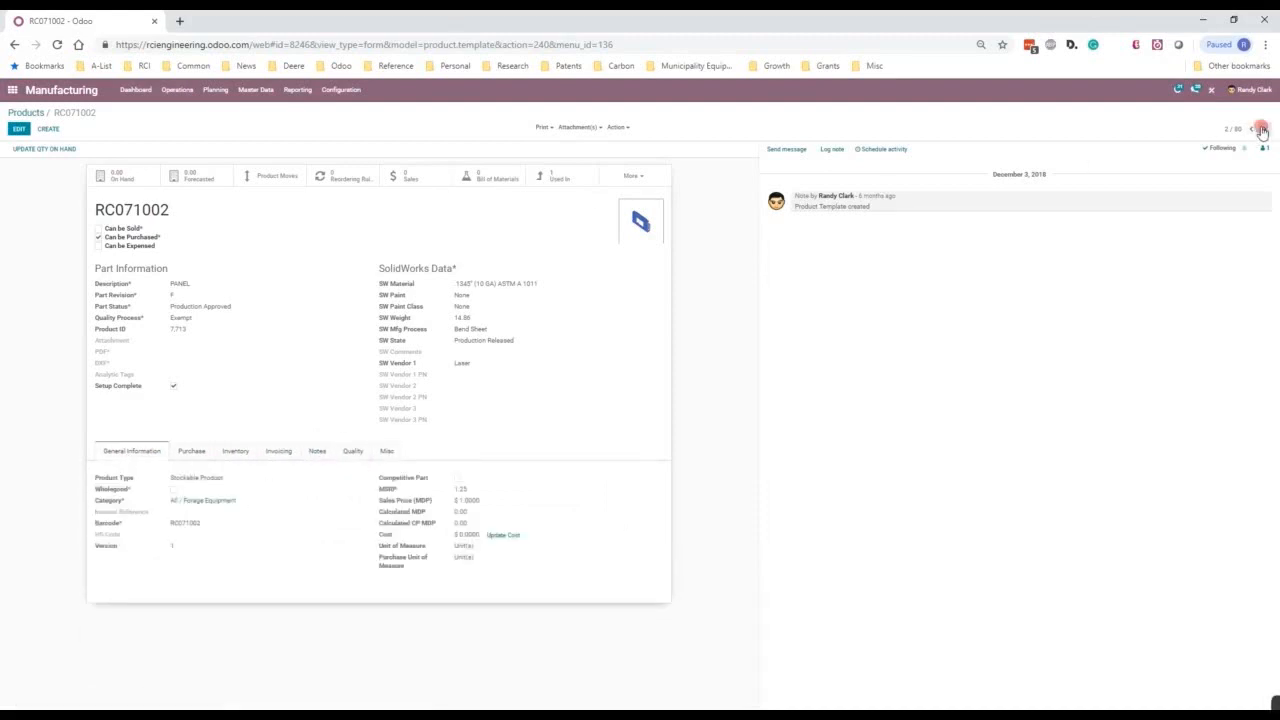
Step through product cards RC071006, RC071009, RC071010, RC071014 and RC071016.
click(1252, 132)
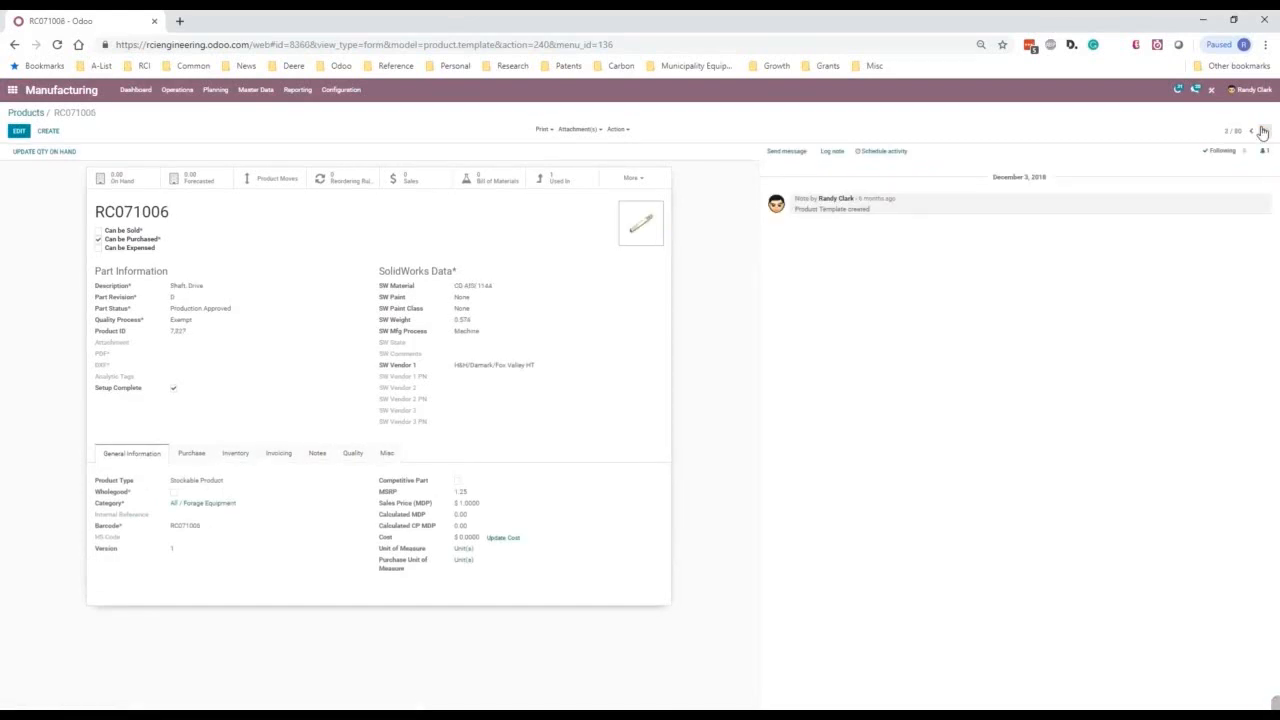
click(1252, 132)
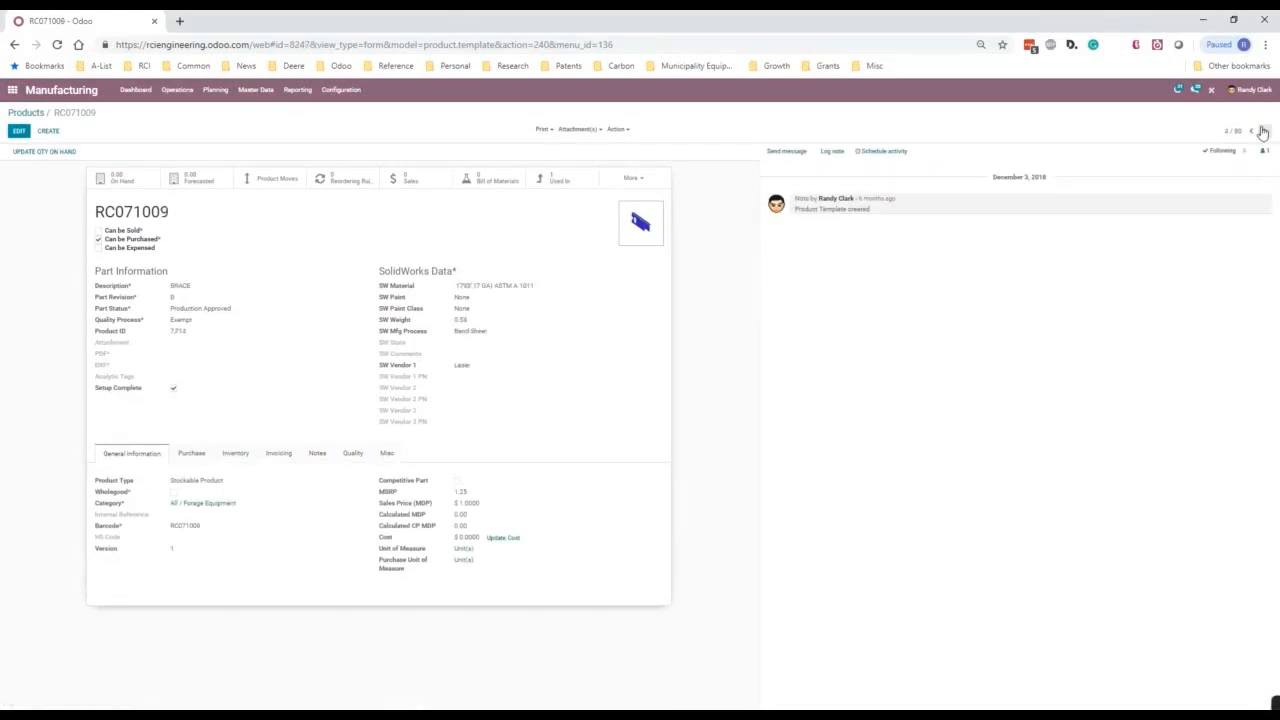
click(1252, 132)
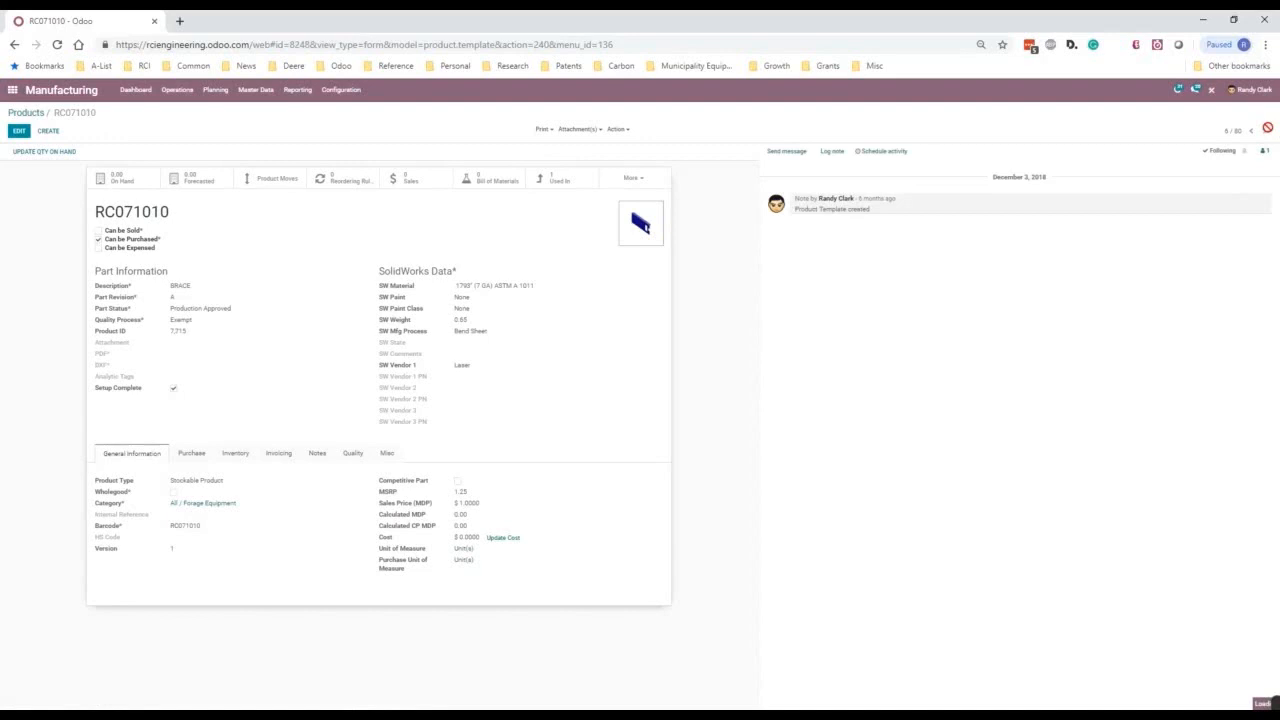
click(1262, 132)
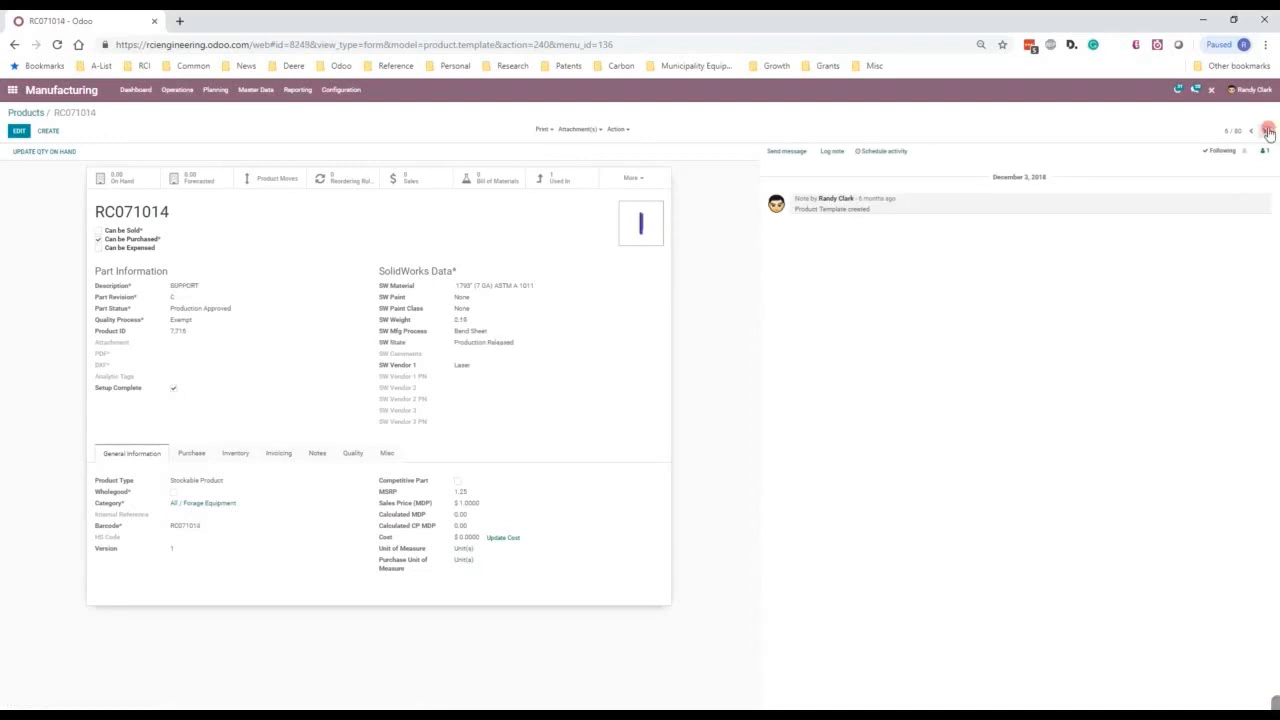
click(1268, 132)
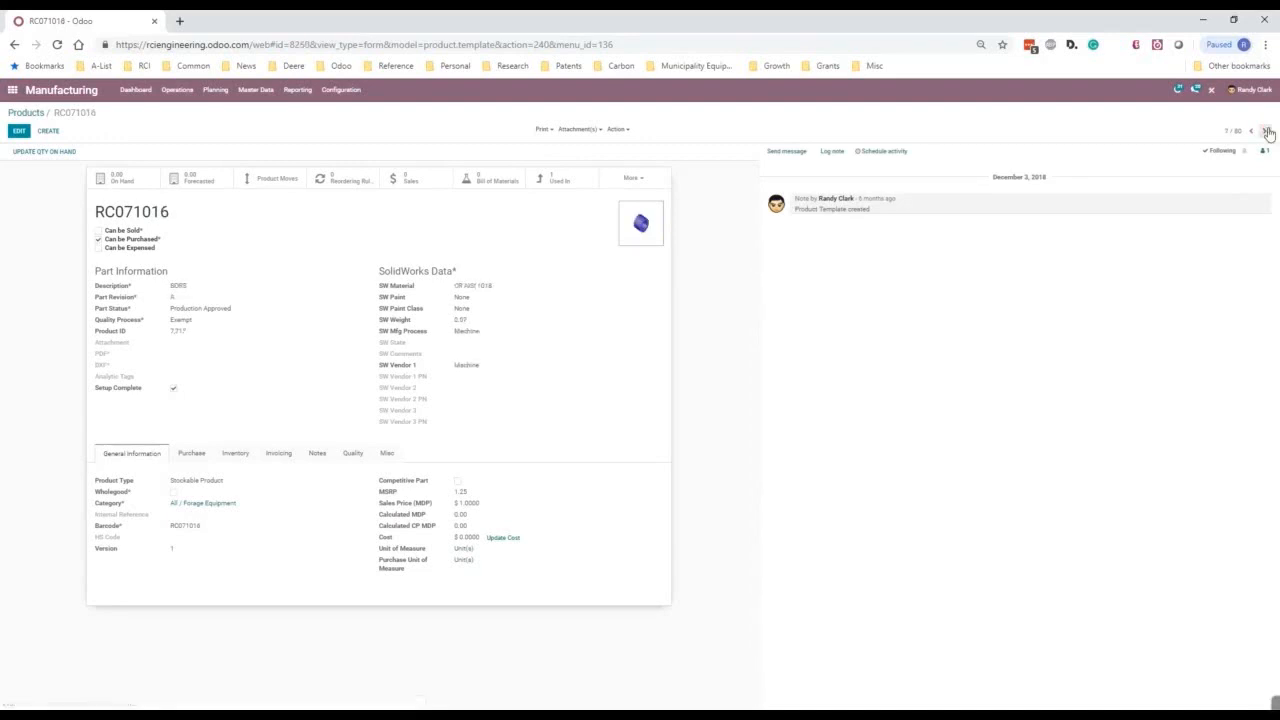